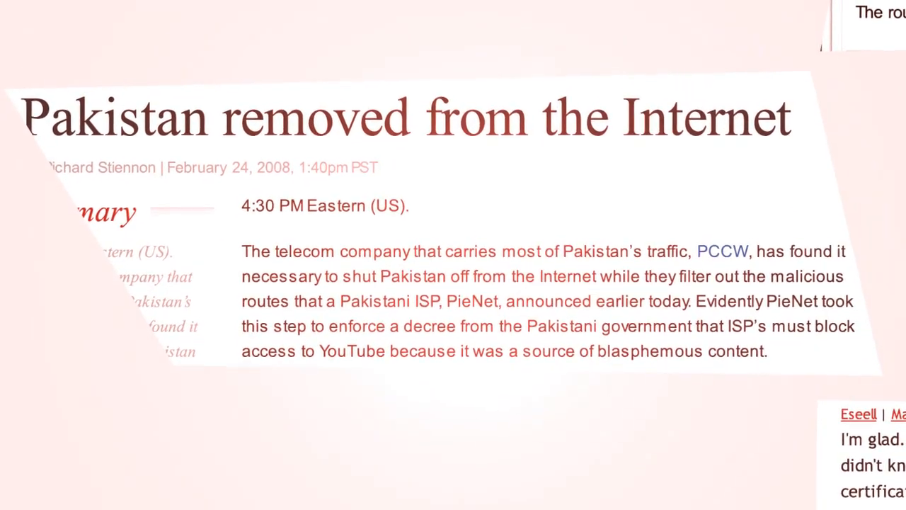
Run show ip ospf on R1 to check the current OSPF state.
scroll("down", 3)
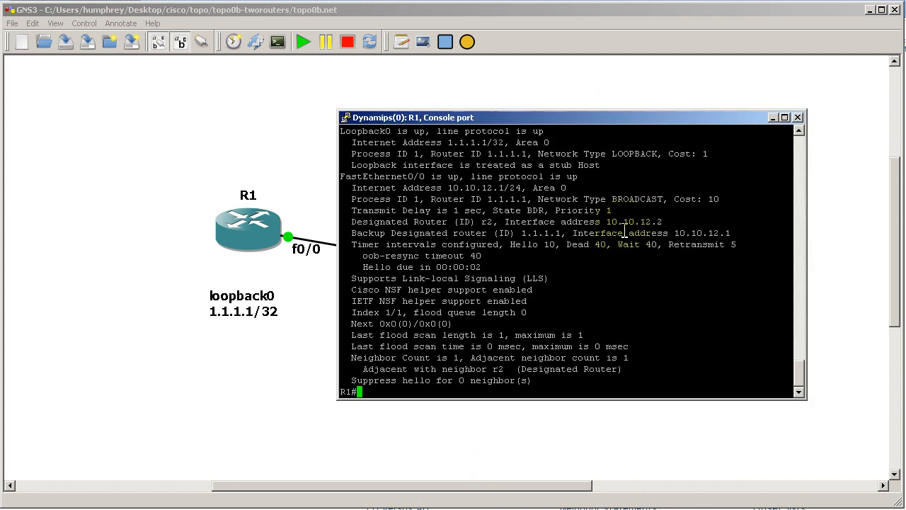
type("show ip")
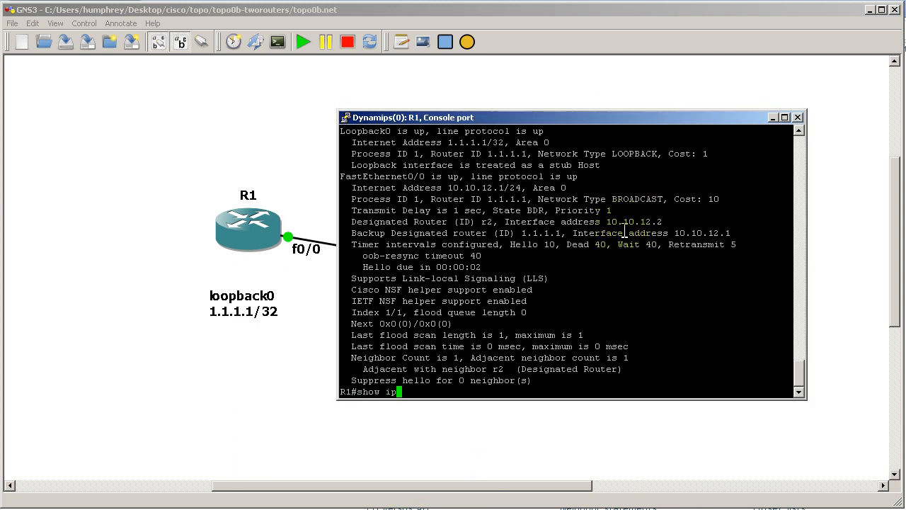
type("o")
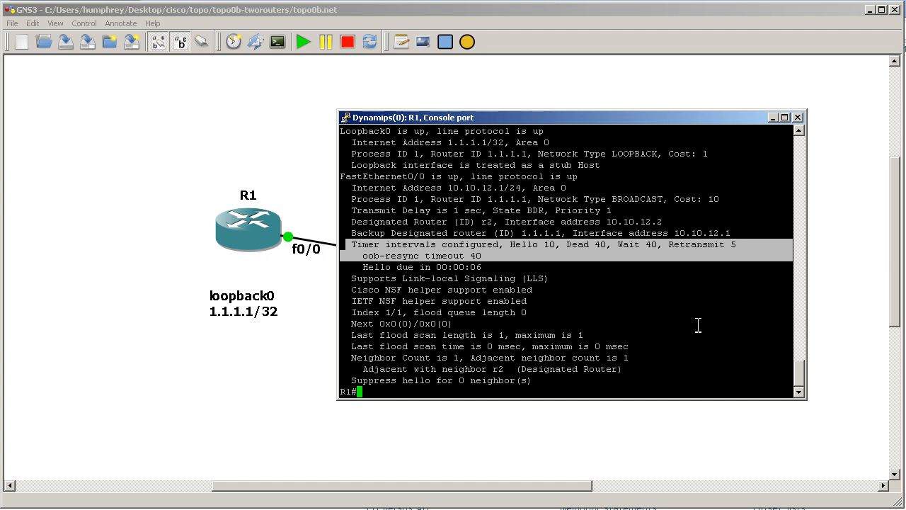
mouse_move(707, 337)
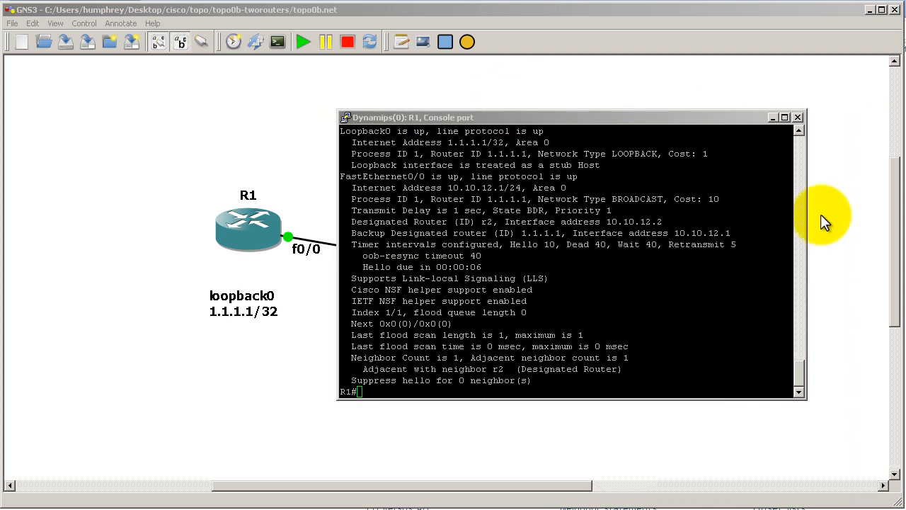
Enter conf t, router ospf 1, list its options with ?, then int fast 0/0.
type("conf t")
type("router ospf 1")
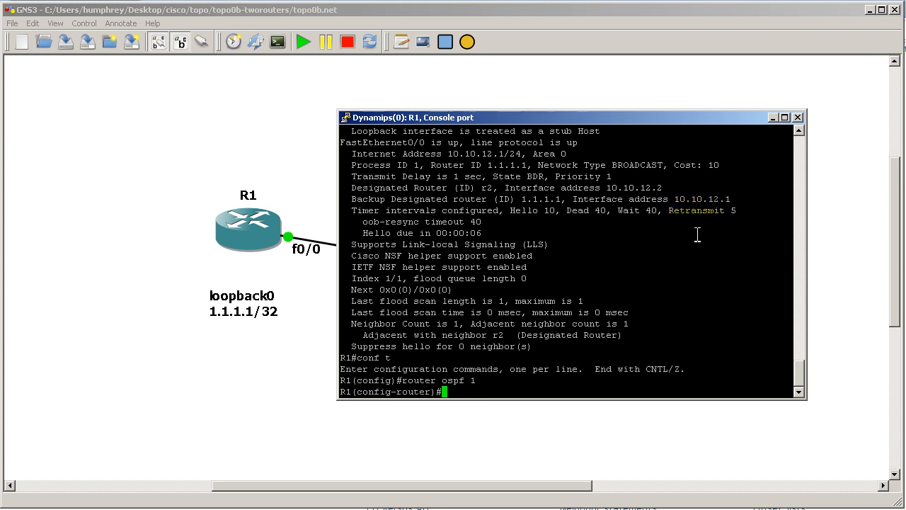
type("?")
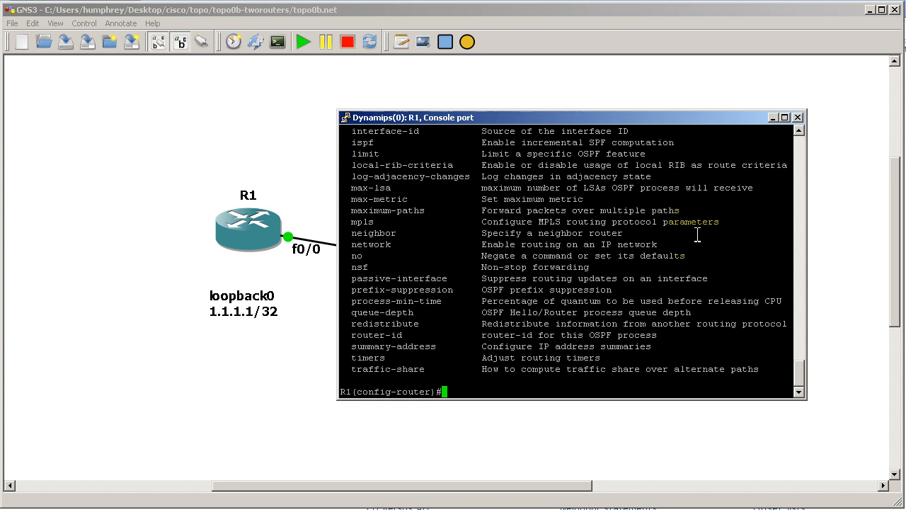
type("int fast 0/0")
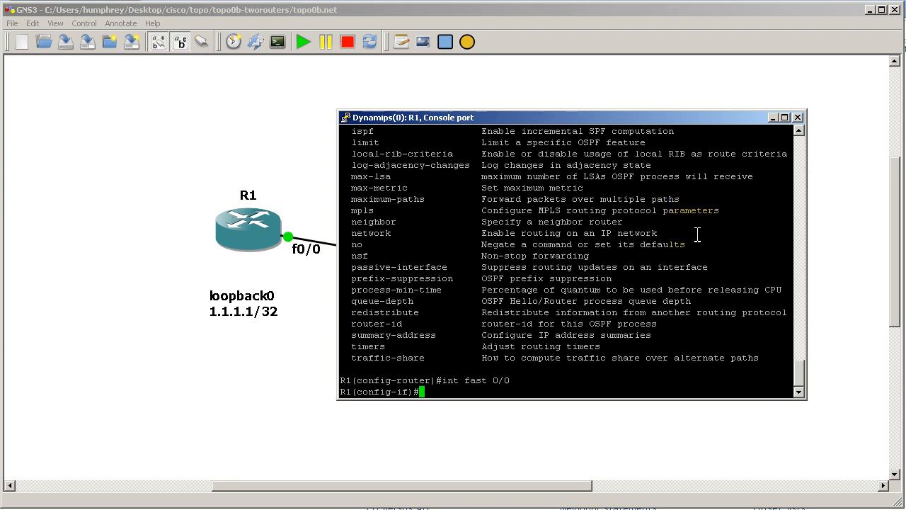
Explore ip ospf ? help and apply ip ospf dead-interval minimal hello-multiplier 4 on FastEthernet0/0.
type("ip ospf ?")
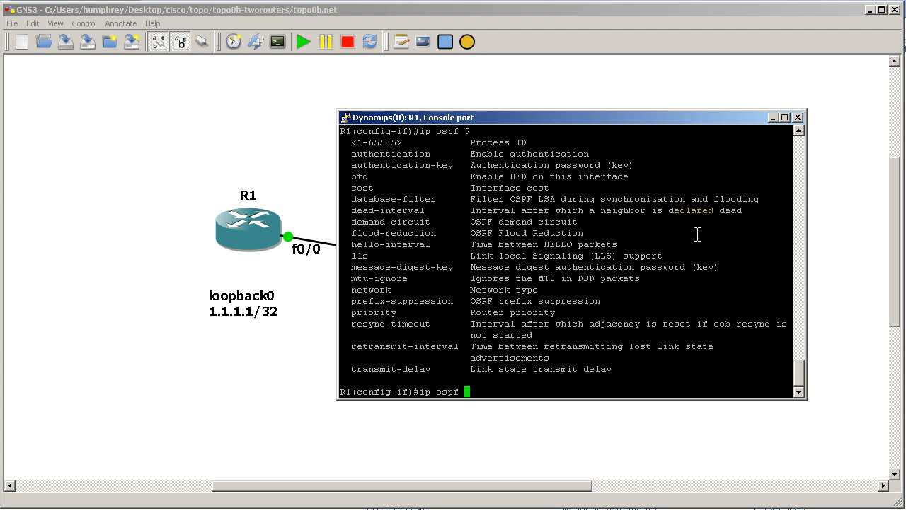
type("hello-inter")
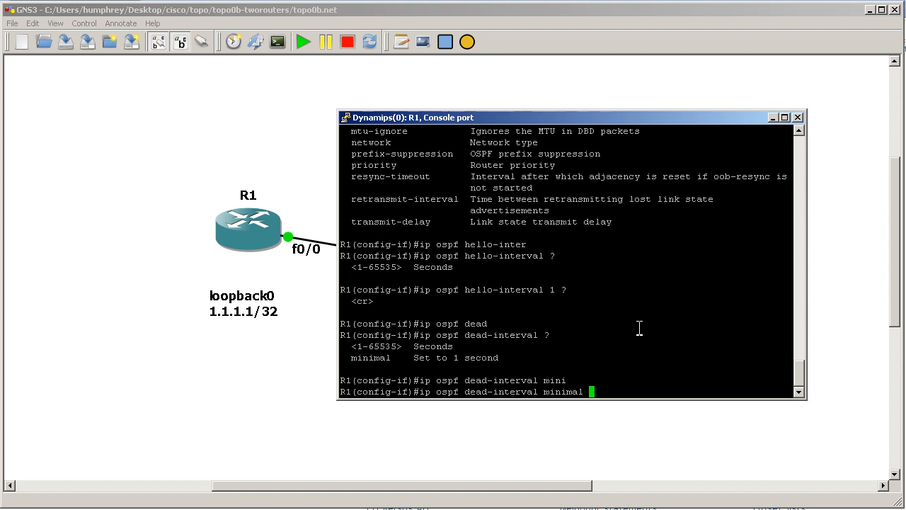
type("hello-multiplier")
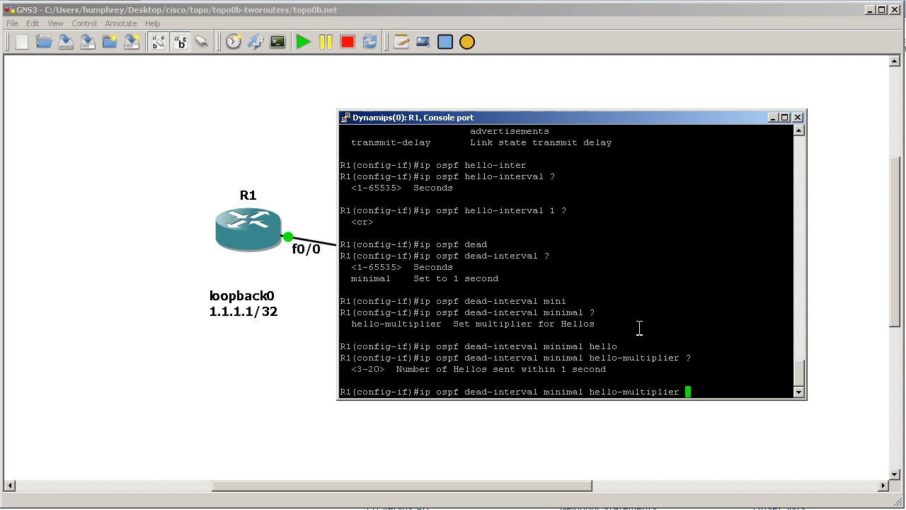
type("4")
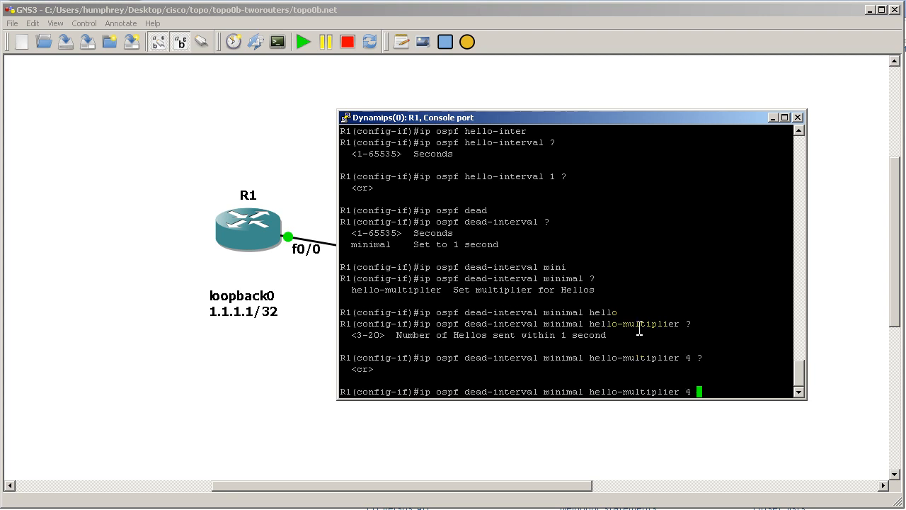
key("Return")
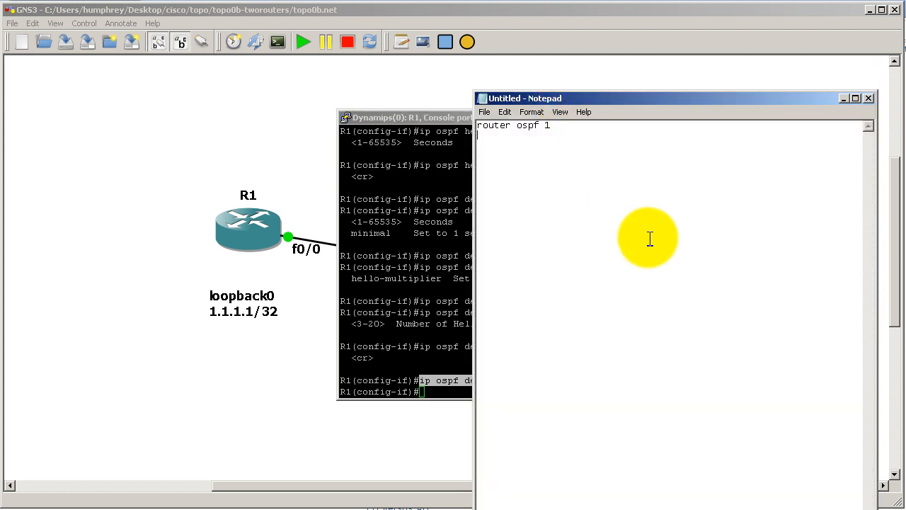
Note interface fast 0/0 and the dead-interval minimal hello-multiplier 4 command in Notepad for reuse.
type("interface fast 0/0")
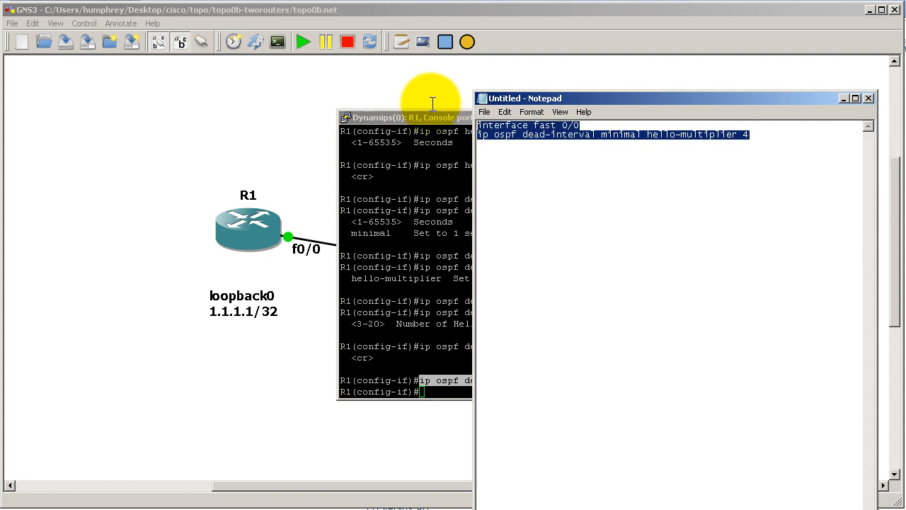
mouse_move(694, 9)
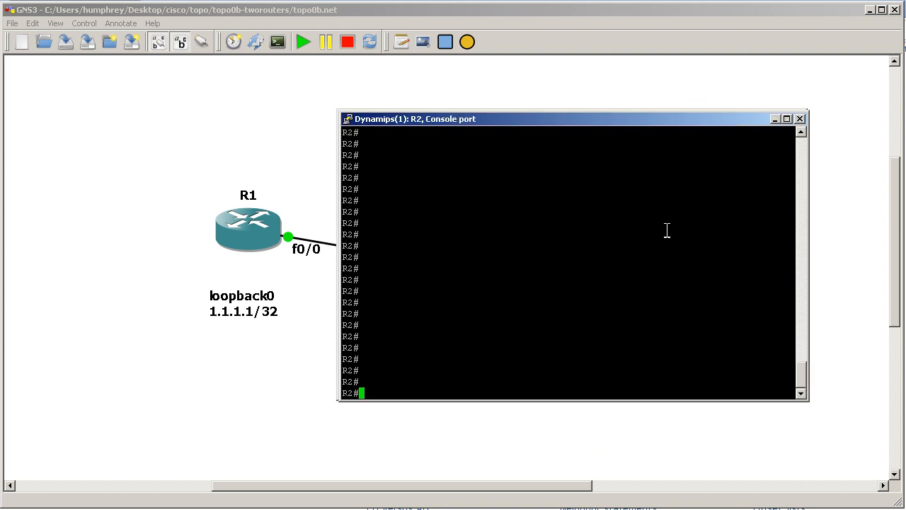
On R2, enter conf t, paste the interface and dead-interval commands, exit twice and start an OSPF debug.
type("conf t")
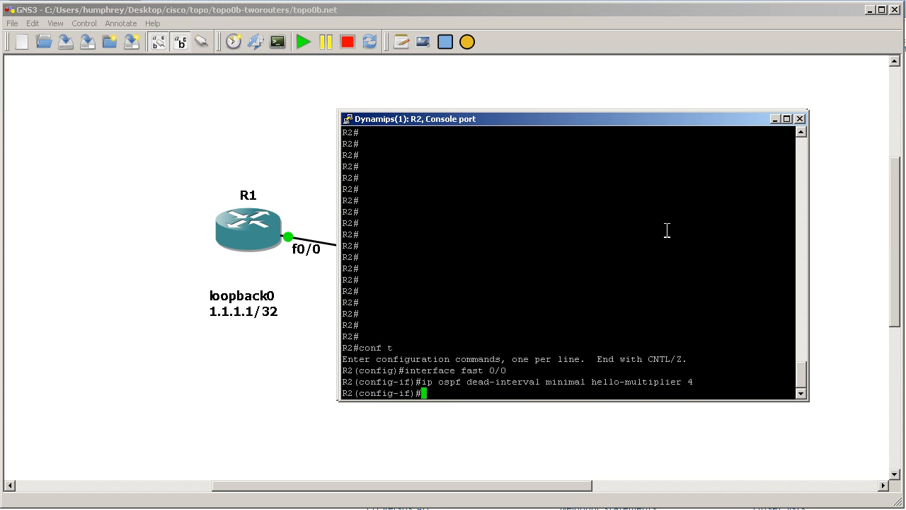
type("exit")
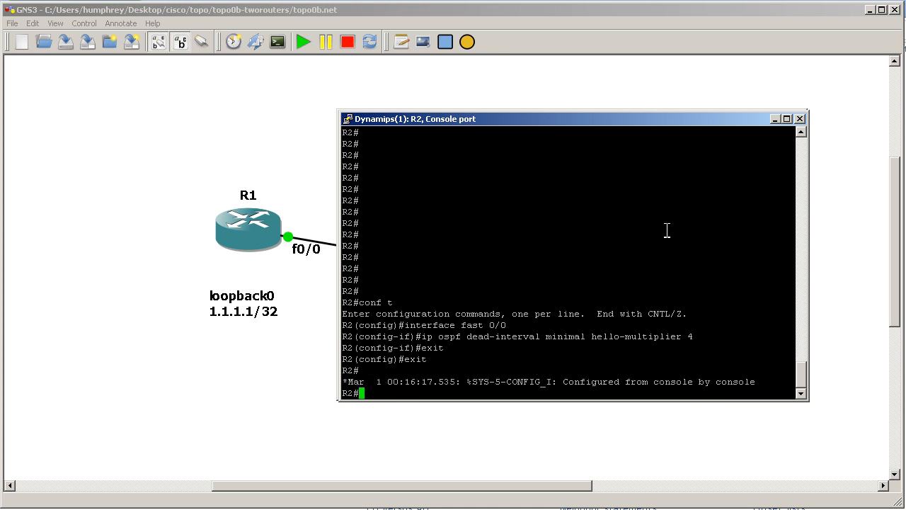
type("d")
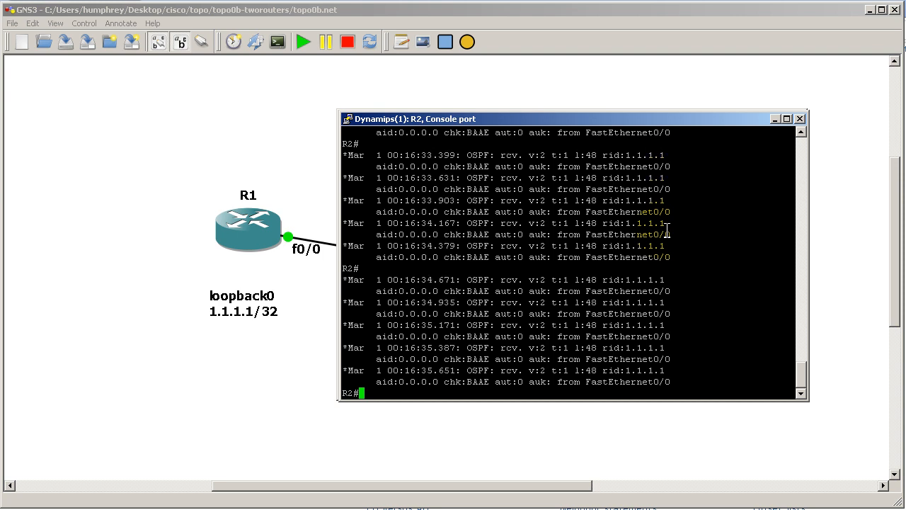
Run show ip ospf interface on R2 to confirm Hello 250 msec, Dead 1 timers with neighbor r1.
type("show")
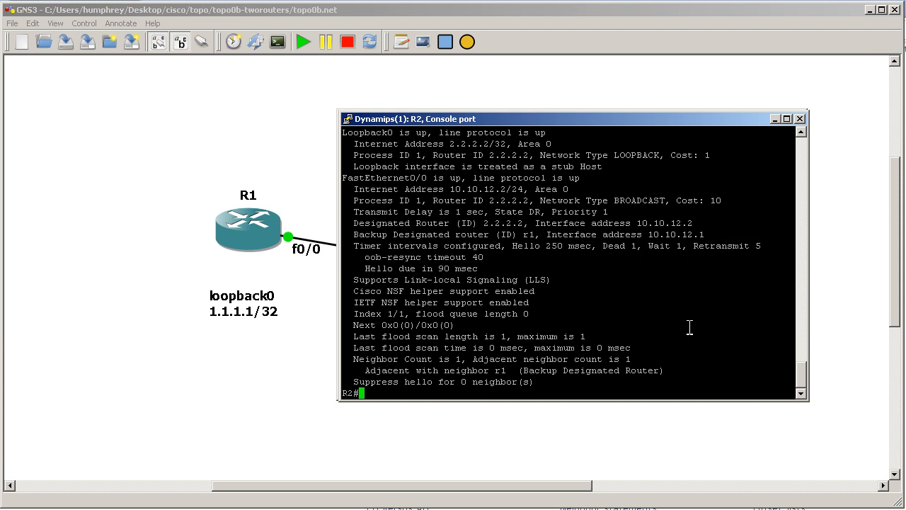
Display R2's running configuration with show run and page to the FastEthernet0/0 section.
type("show")
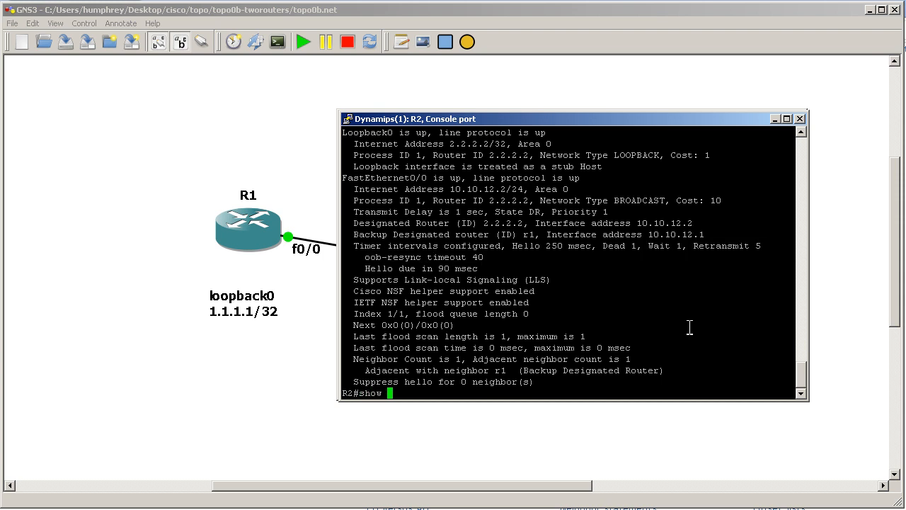
type("run")
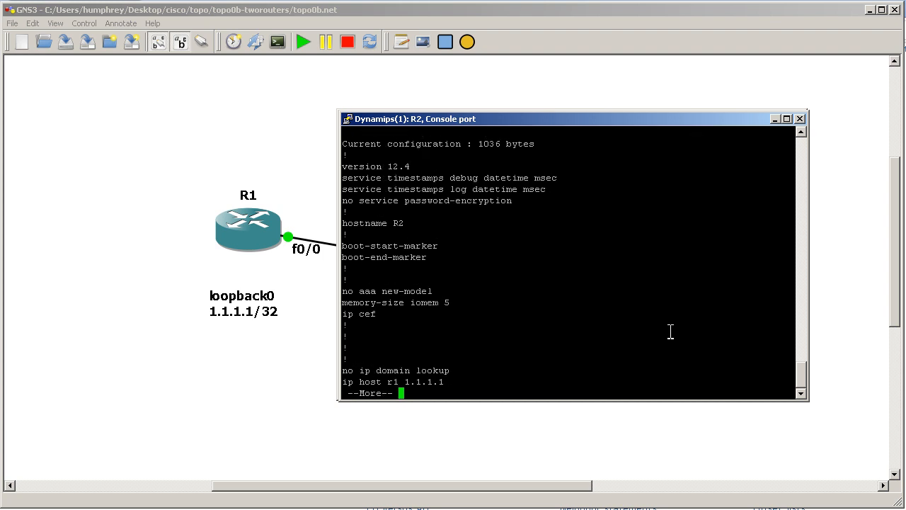
key("space")
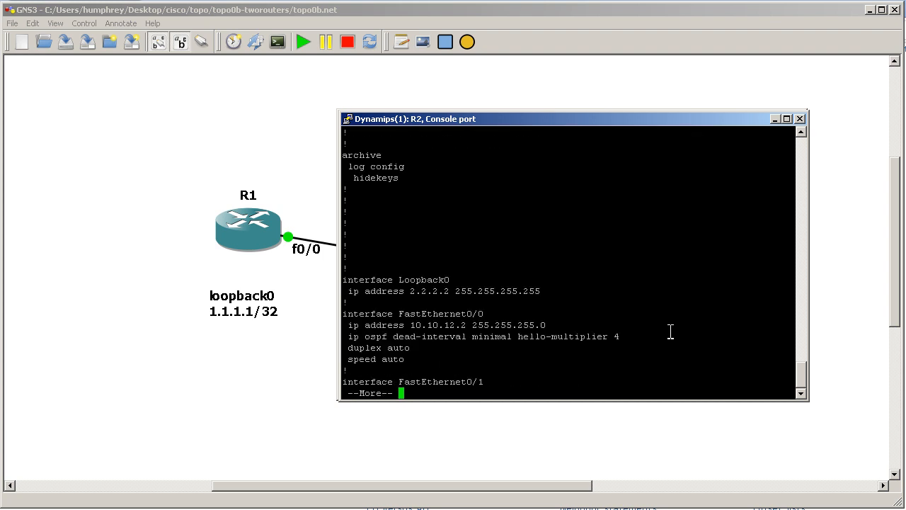